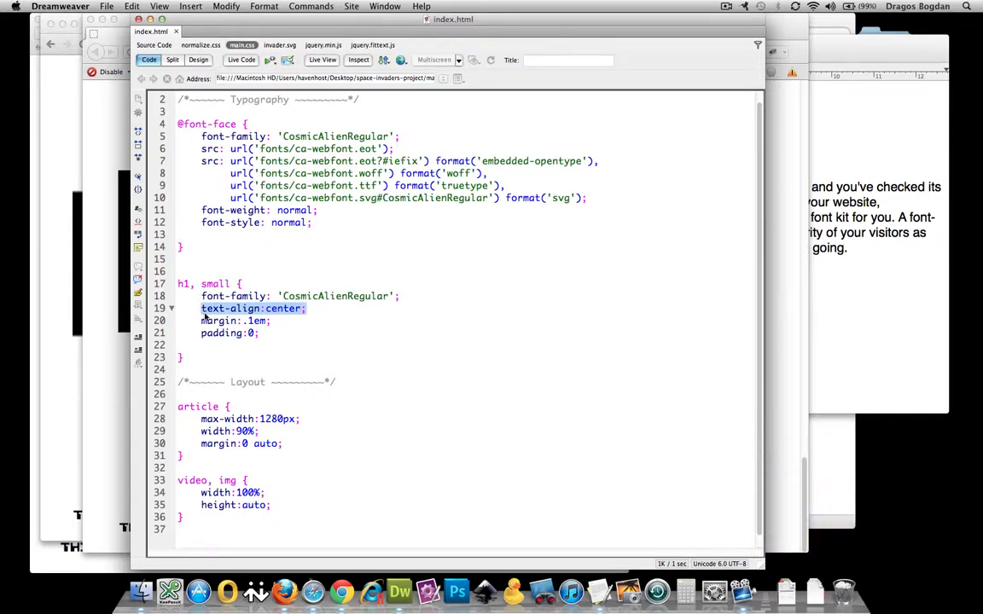
mouse_move(114, 406)
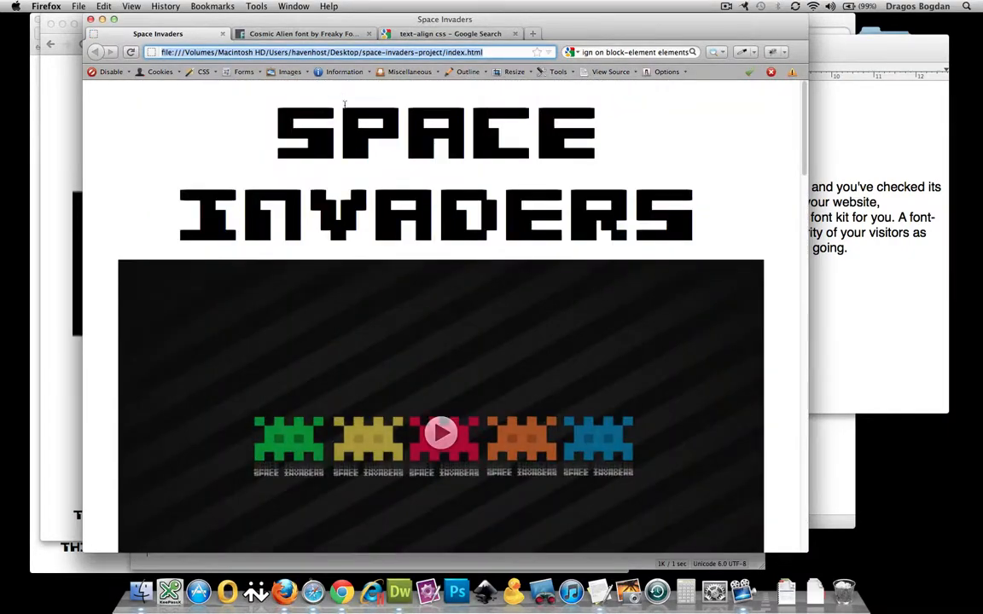
Scroll the Space Invaders page in Firefox down to the left-aligned footer text
drag(345, 102, 705, 218)
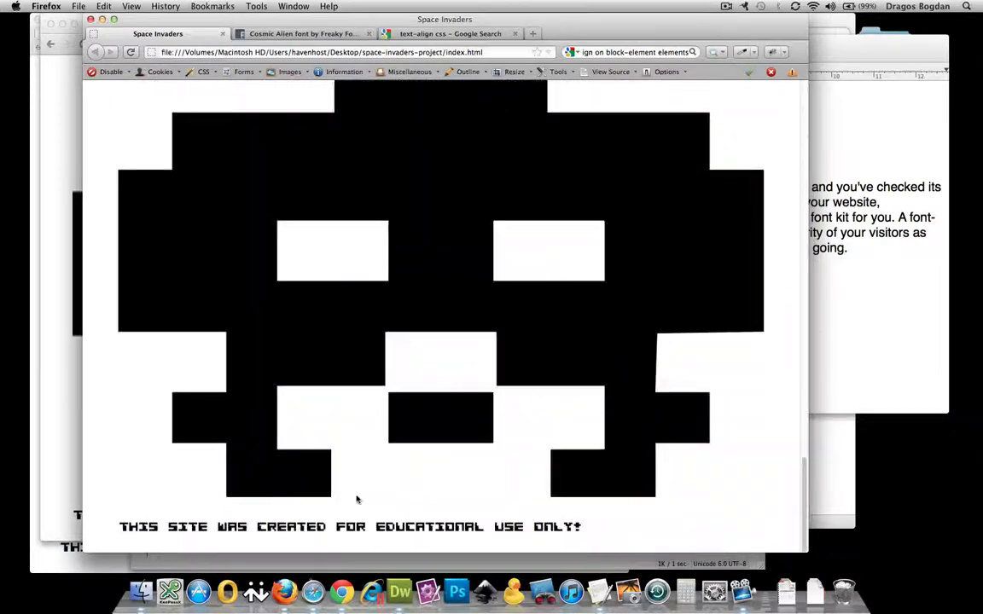
mouse_move(187, 534)
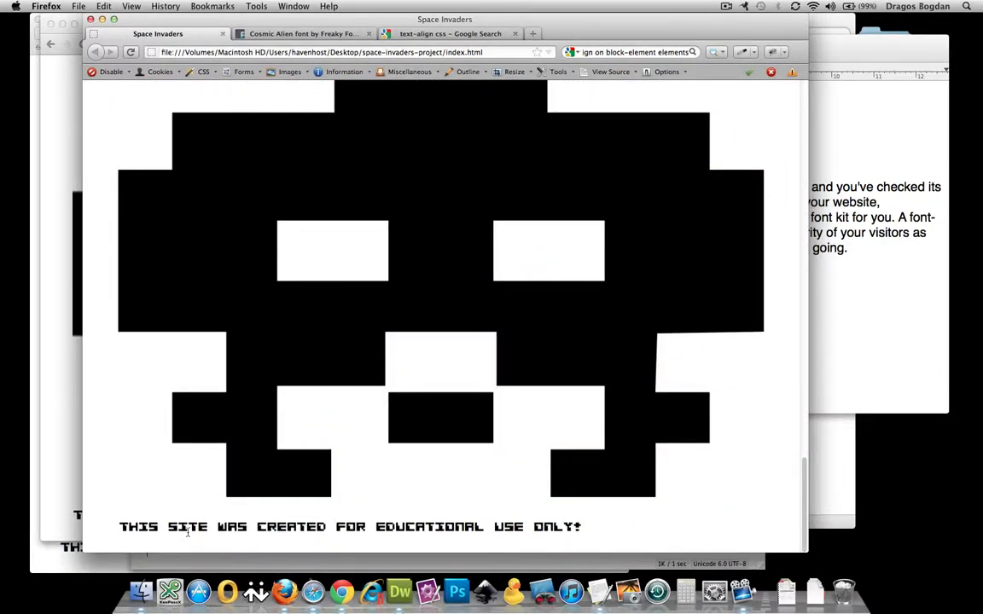
mouse_move(648, 537)
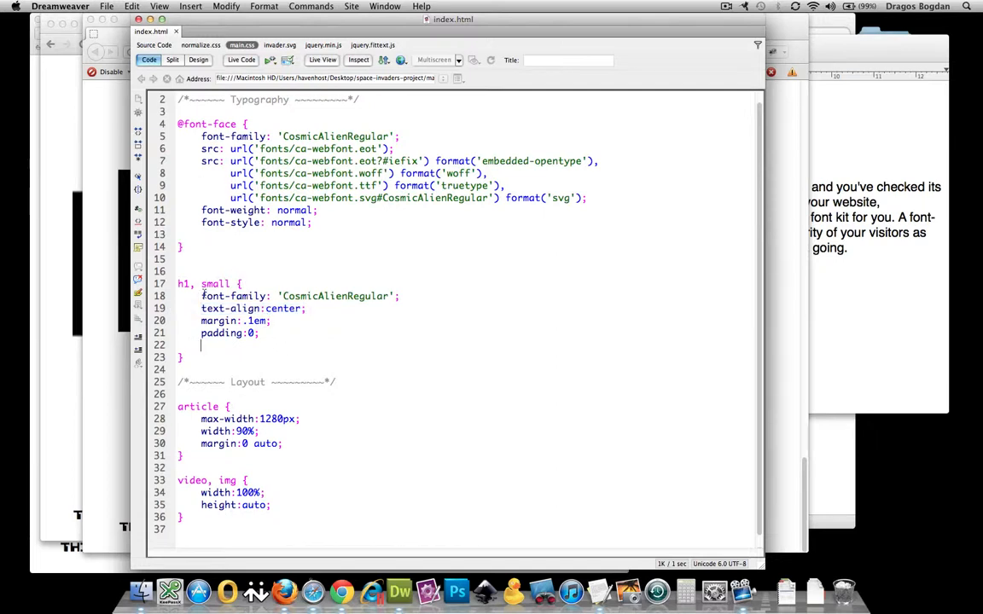
Add display: block to the h1, small rule in main.css
text(display)
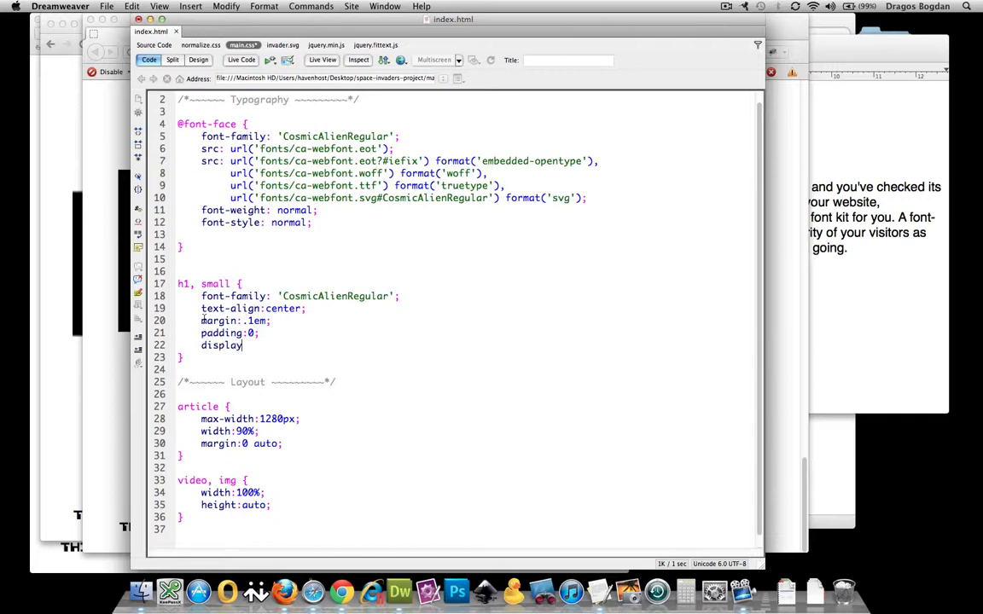
text(:blo)
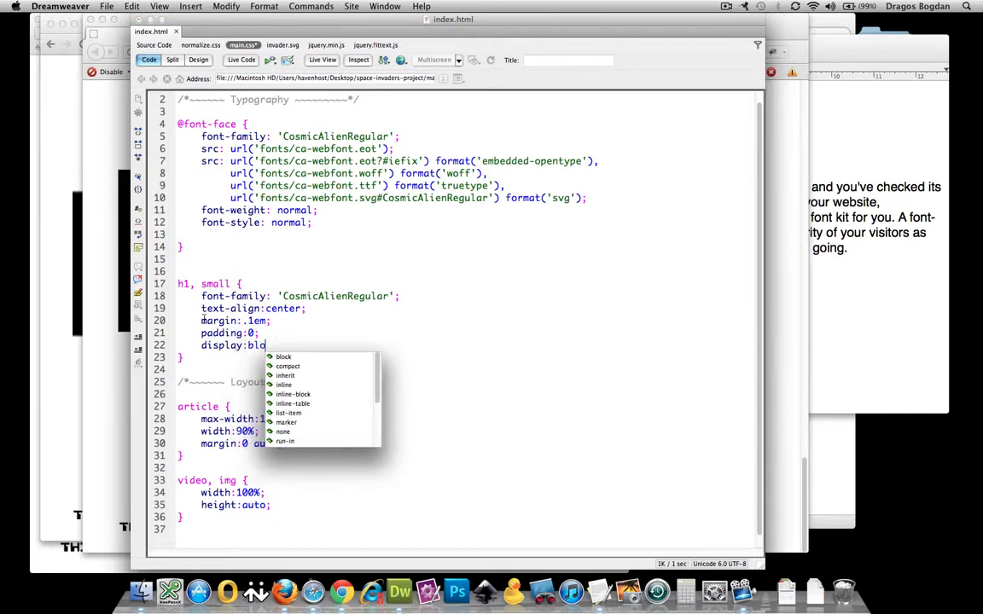
click(288, 356)
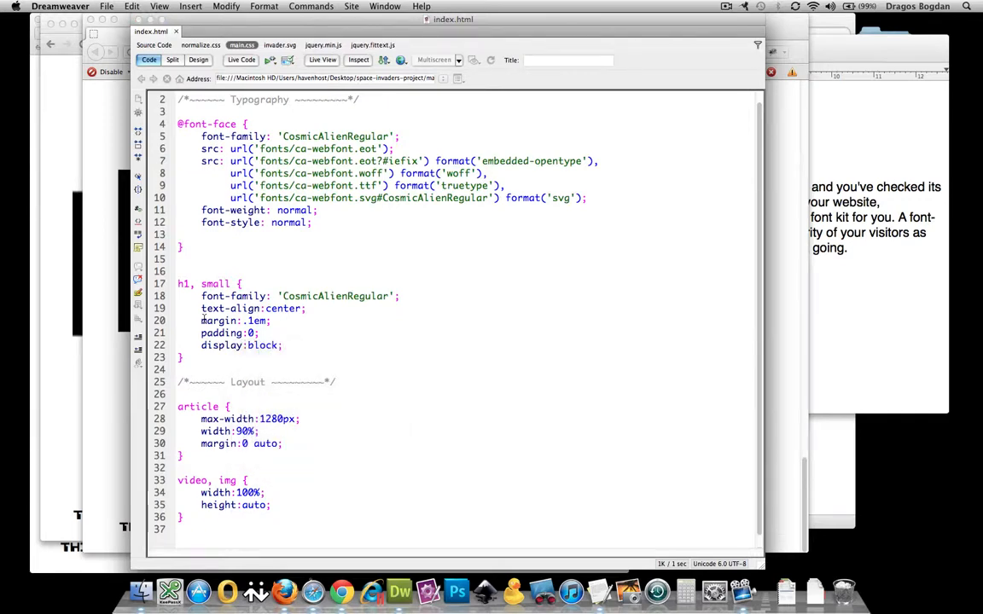